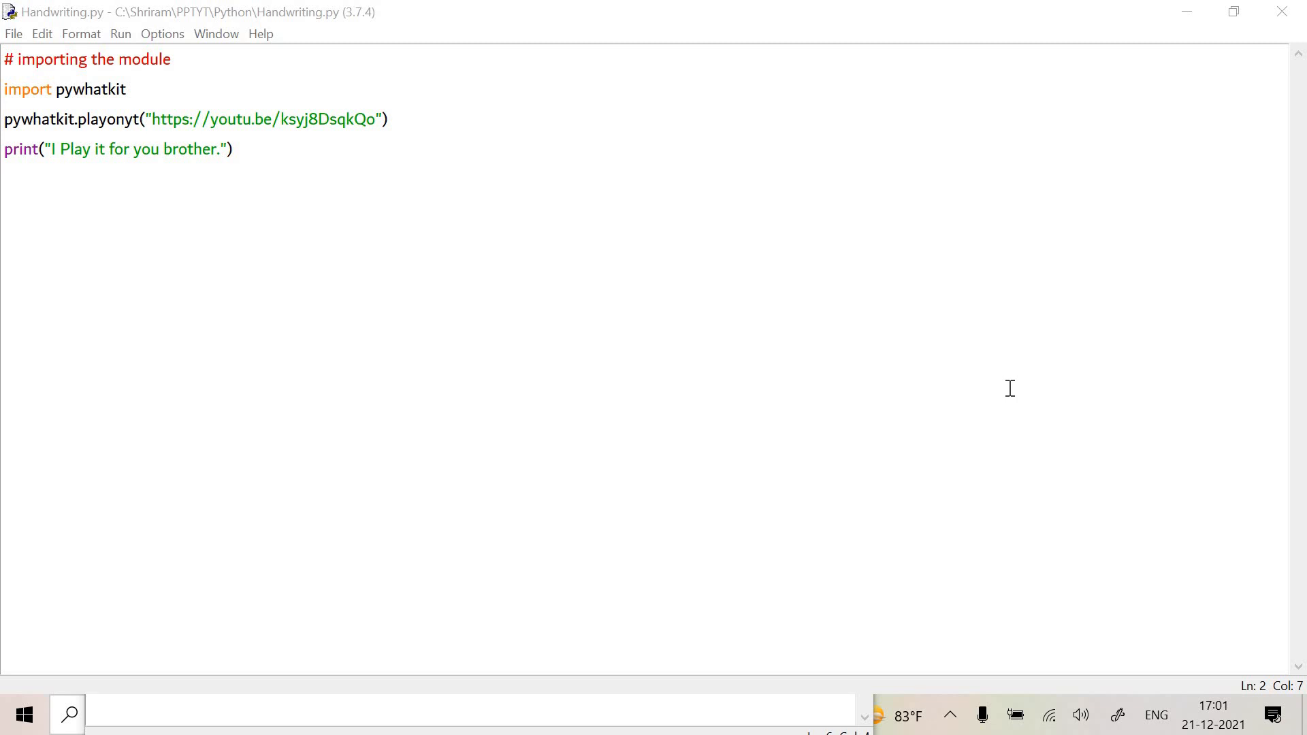
{"action": "mouse_move", "coordinate": [83, 94]}
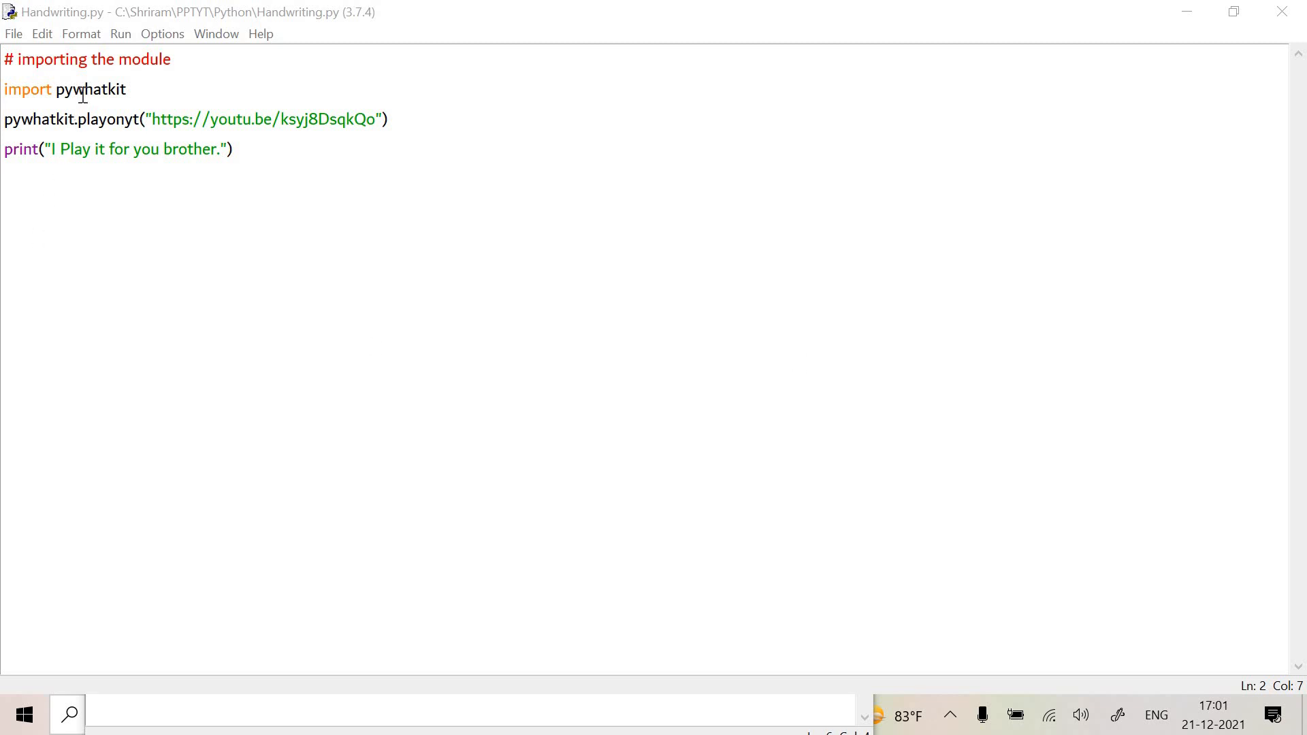
Run the pywhatkit playonyt script via Run Module so the linked YouTube video plays.
{"action": "double_click", "coordinate": [90, 90]}
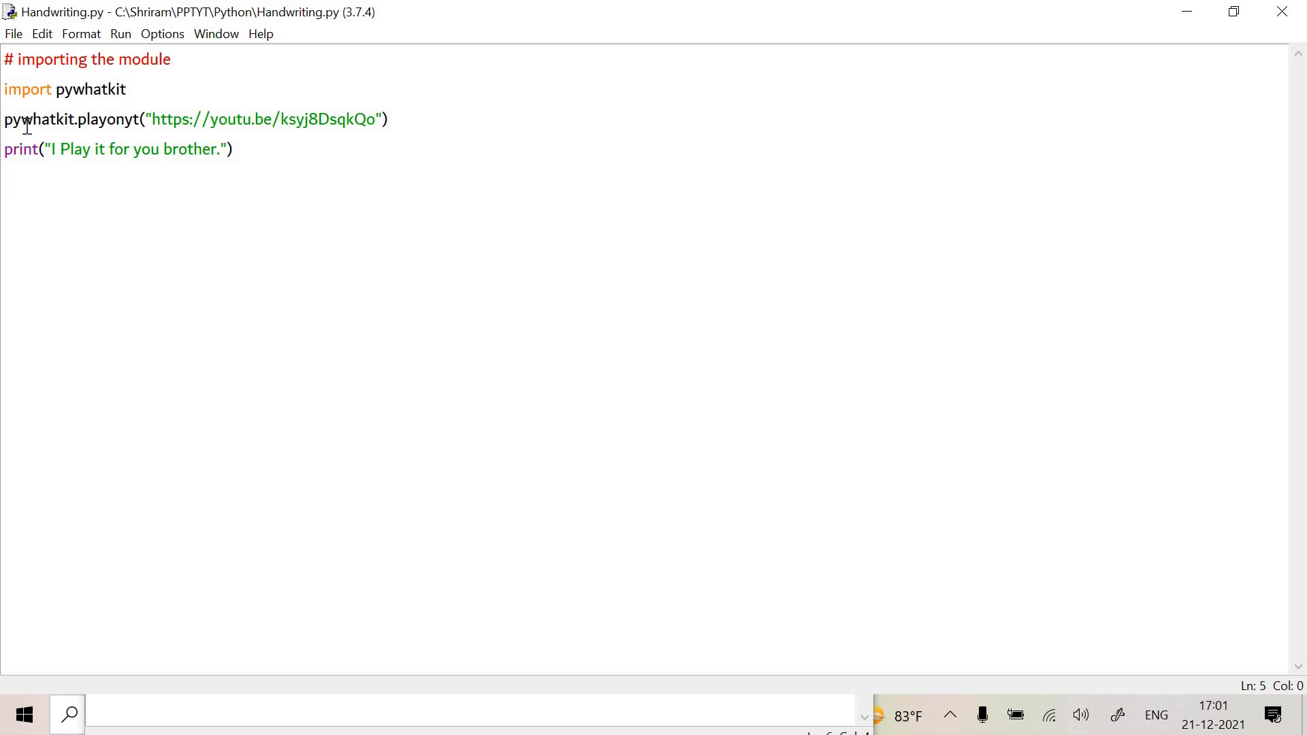
{"action": "double_click", "coordinate": [38, 120]}
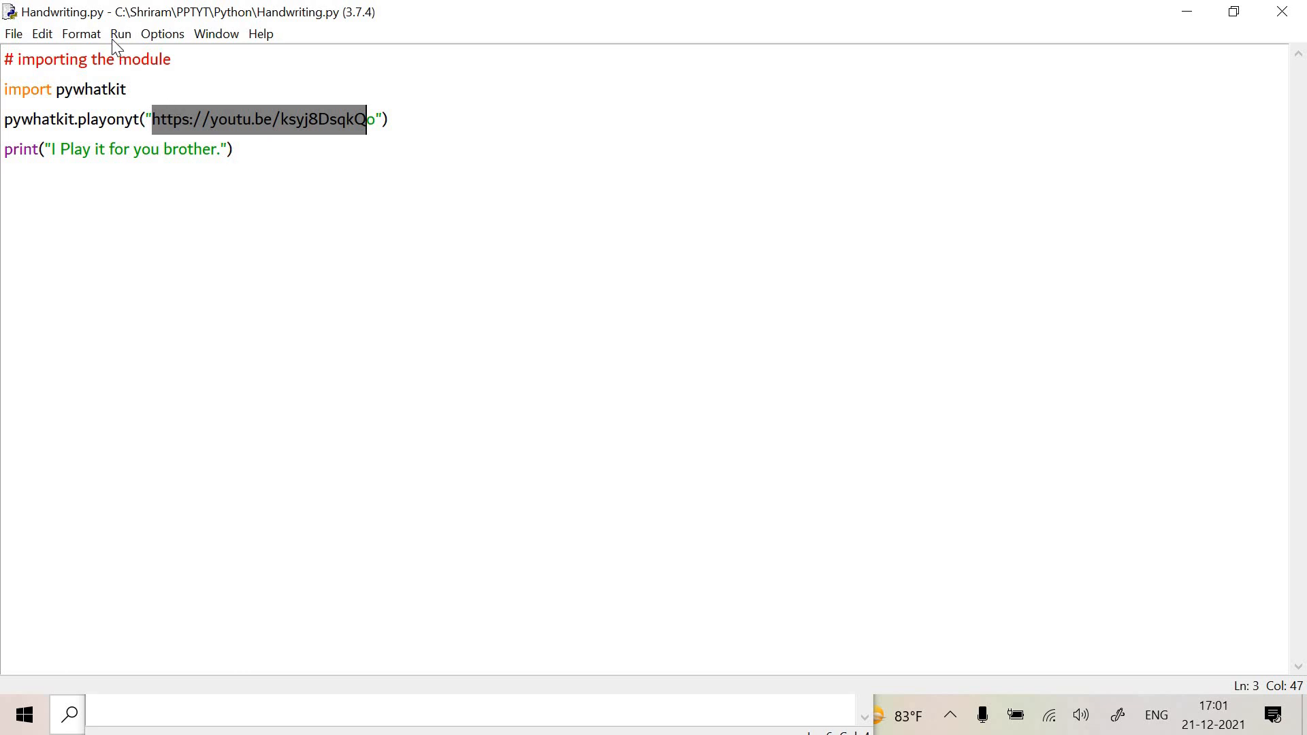
{"action": "left_click", "coordinate": [120, 33]}
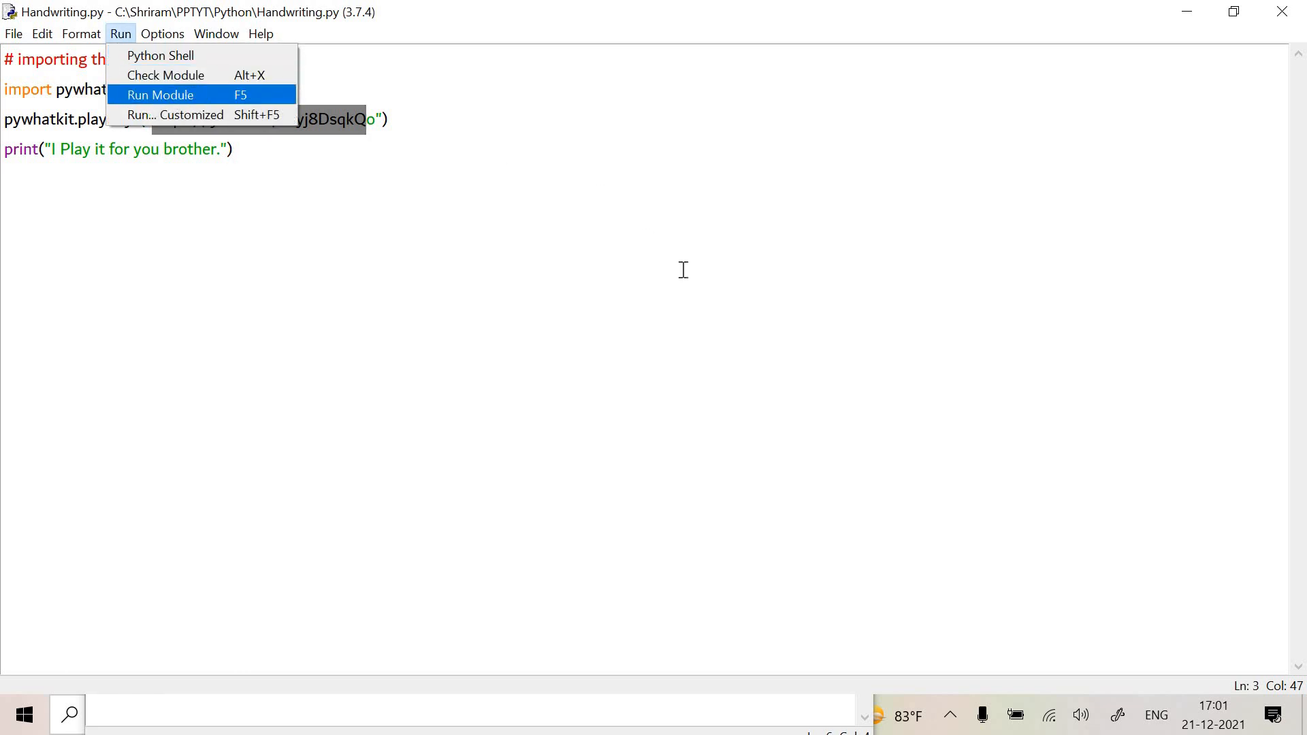
{"action": "left_click", "coordinate": [161, 94]}
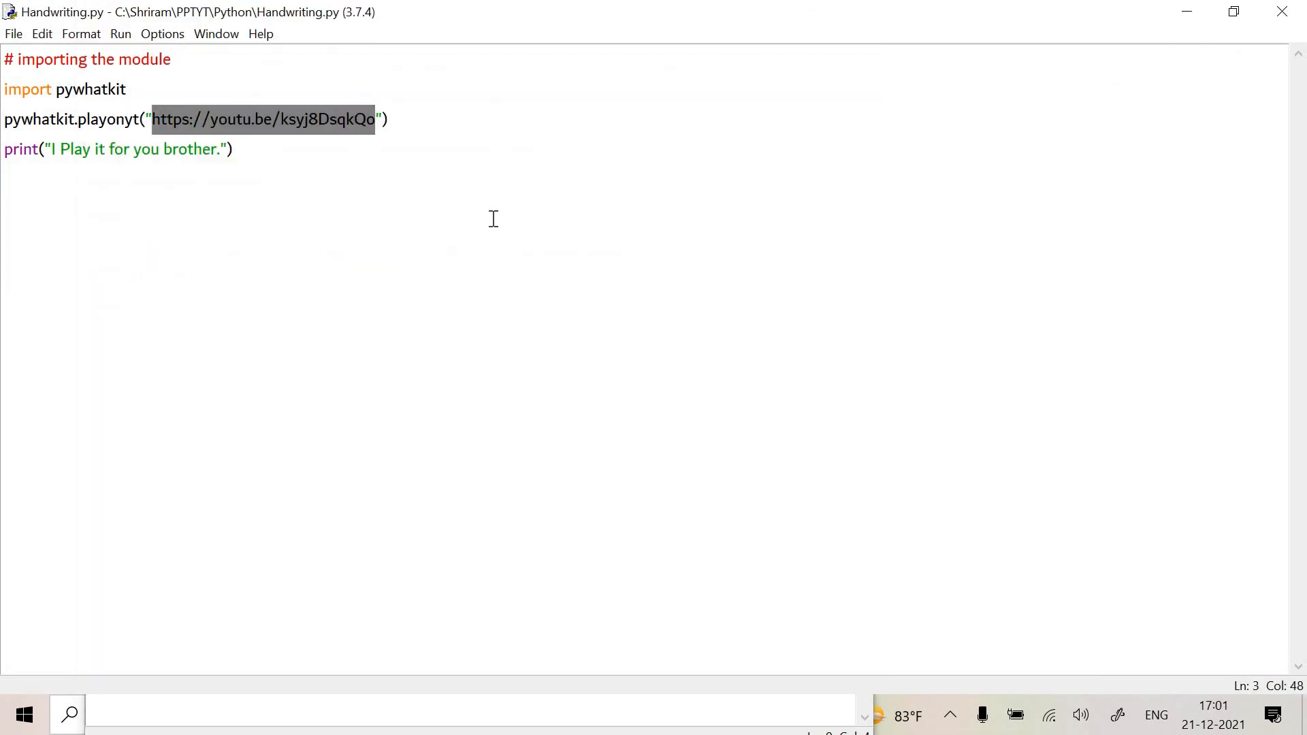
Replace the video link with the channel name 'Shriram Vasudevan' and rerun the script with F5.
{"action": "type", "text": "Shriram Vasu"}
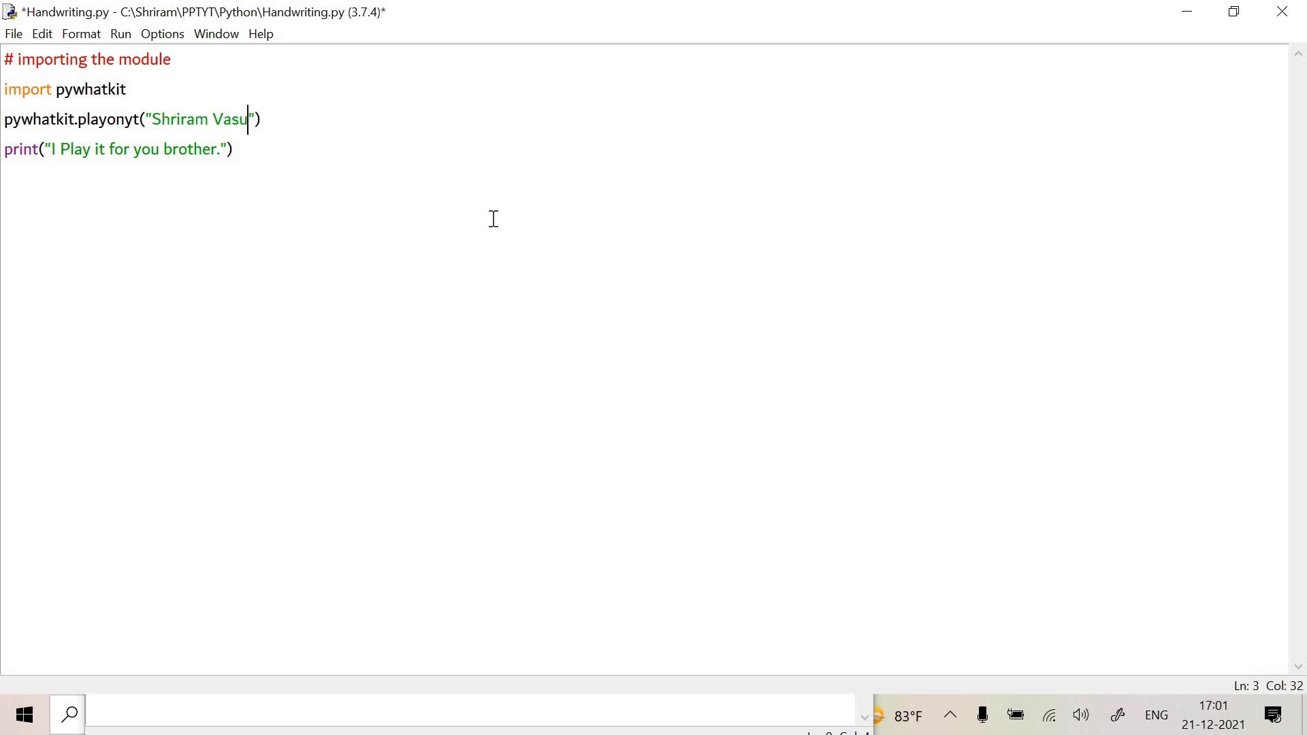
{"action": "type", "text": "devan"}
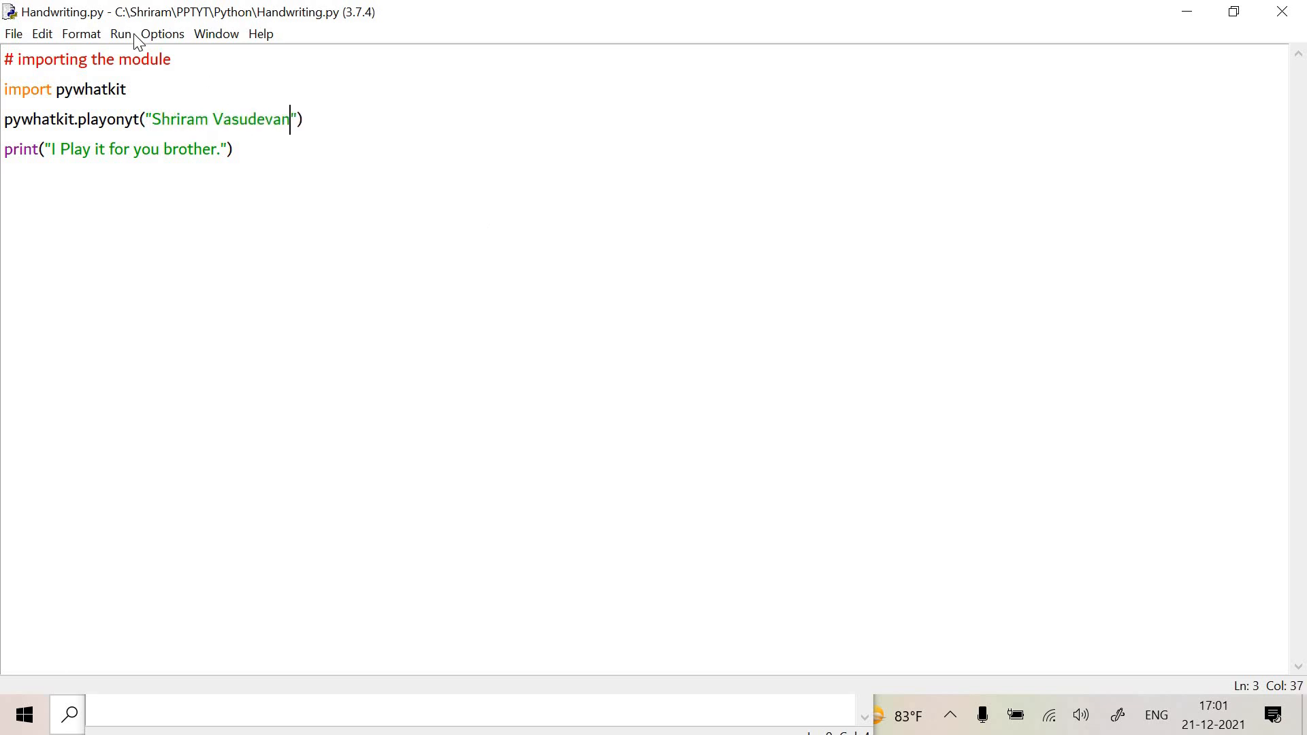
{"action": "key", "text": "F5"}
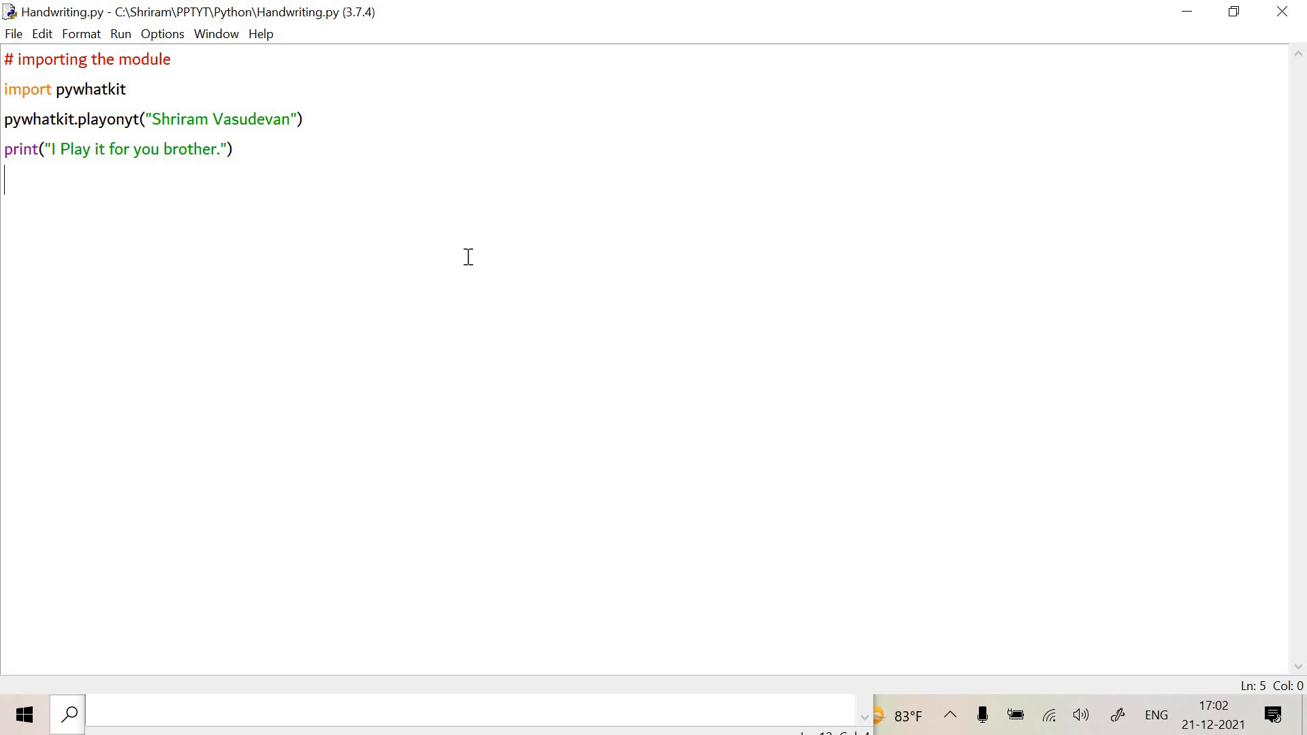
{"action": "mouse_move", "coordinate": [1301, 254]}
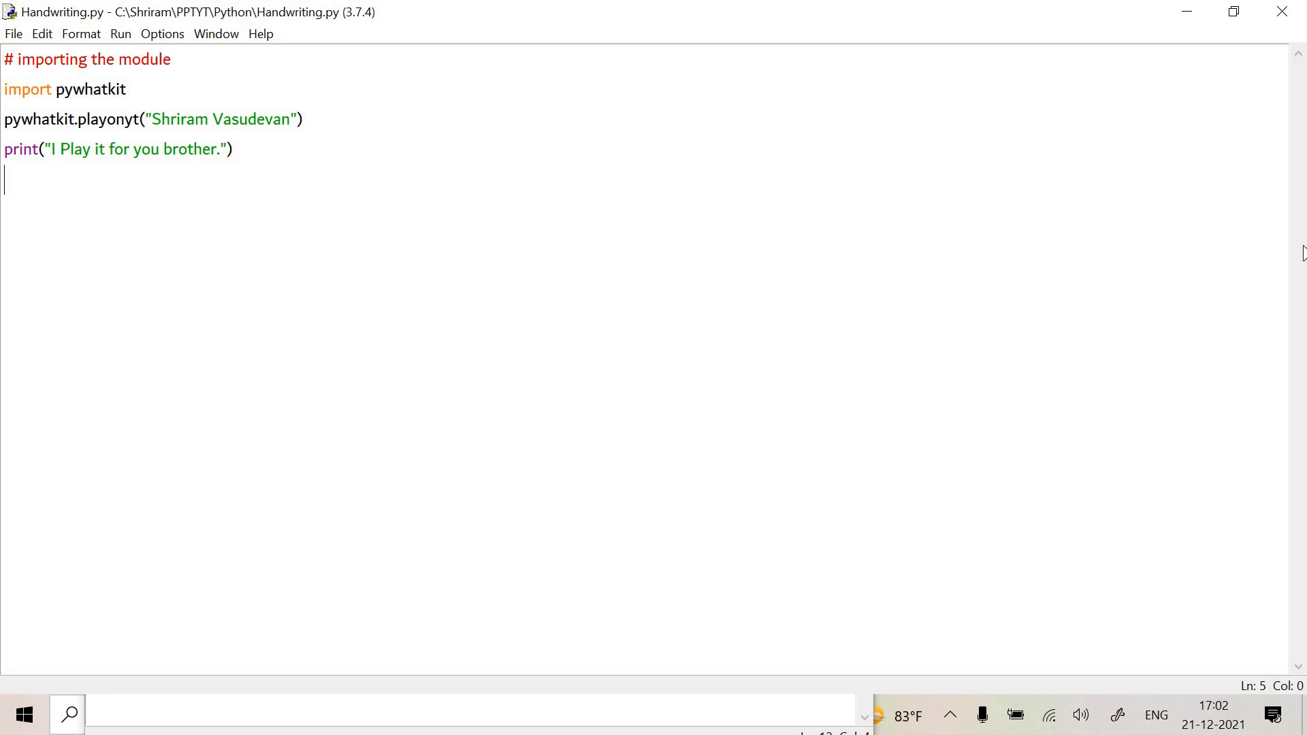